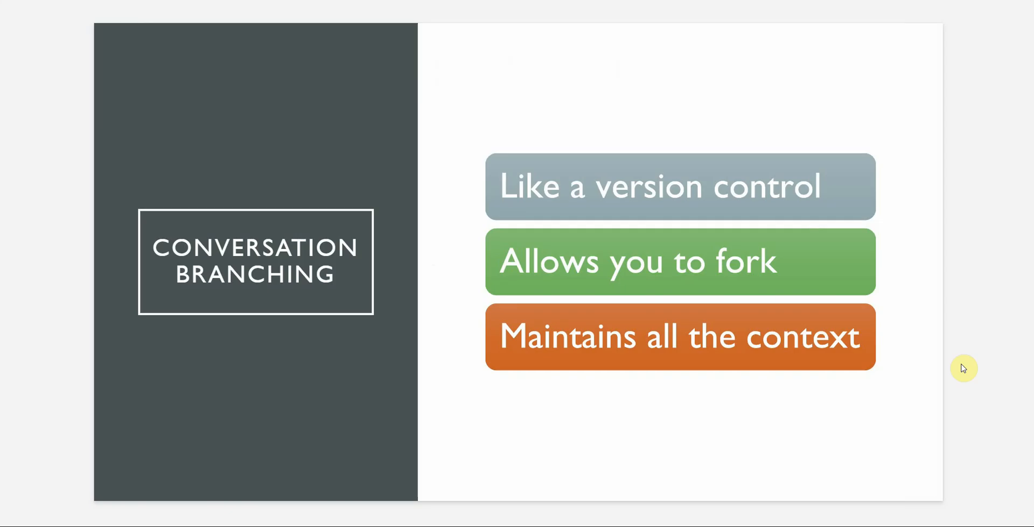
mouse_move(980, 389)
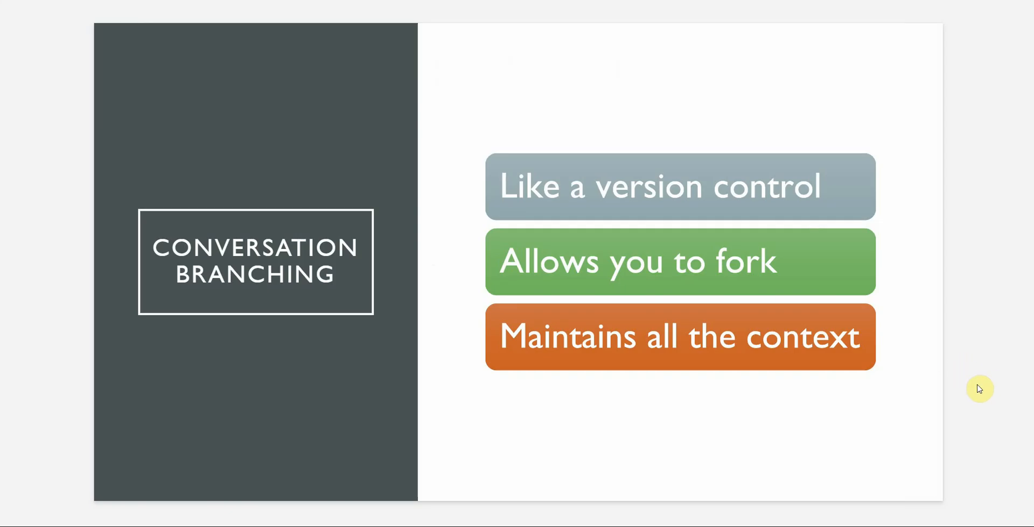
mouse_move(991, 396)
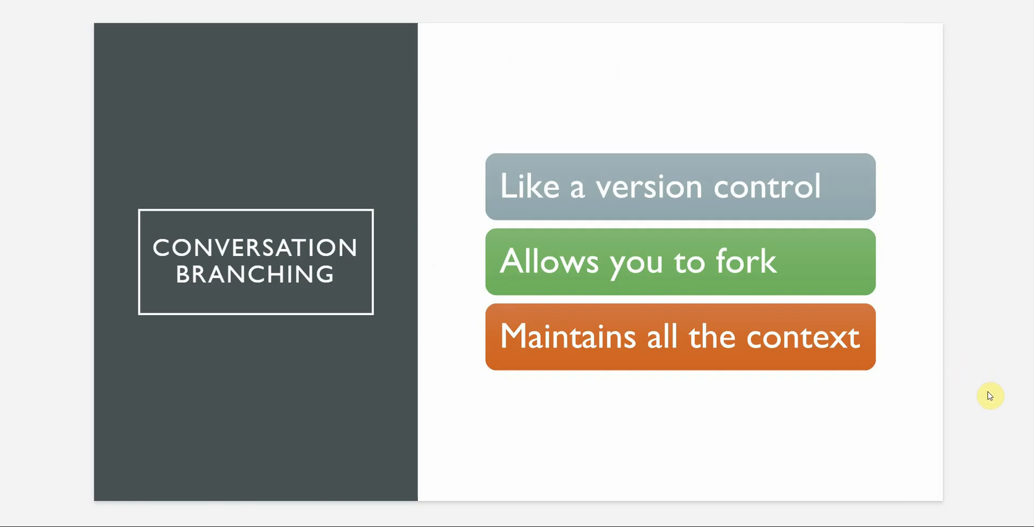
mouse_move(998, 390)
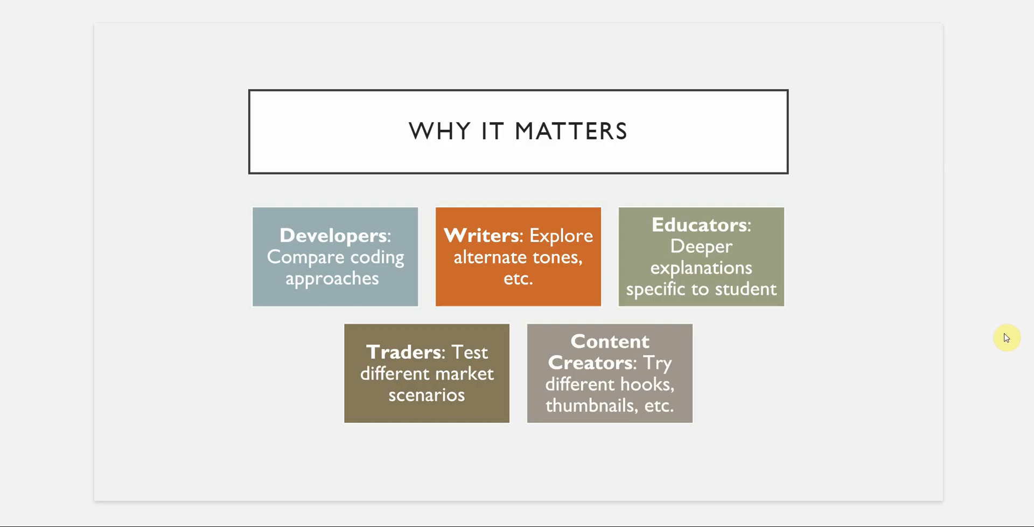
mouse_move(963, 290)
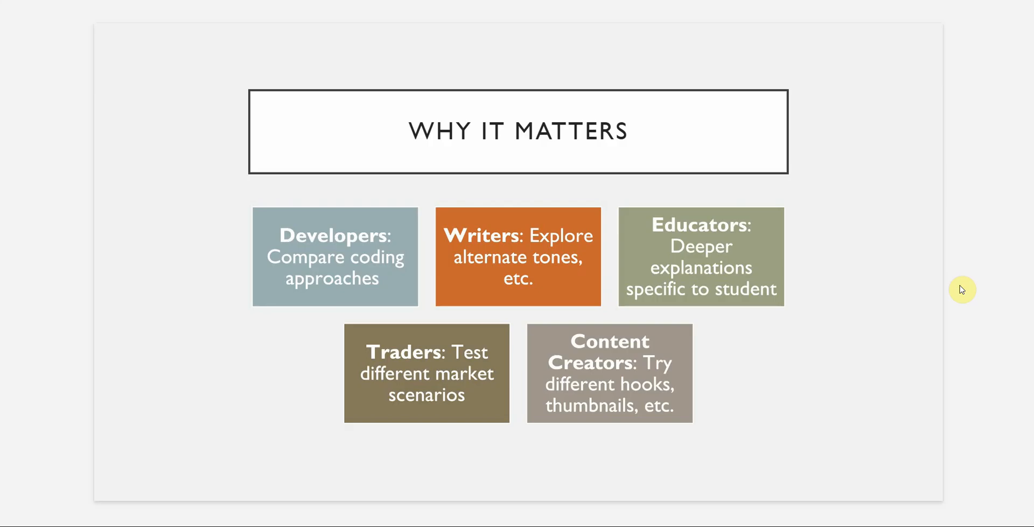
mouse_move(952, 284)
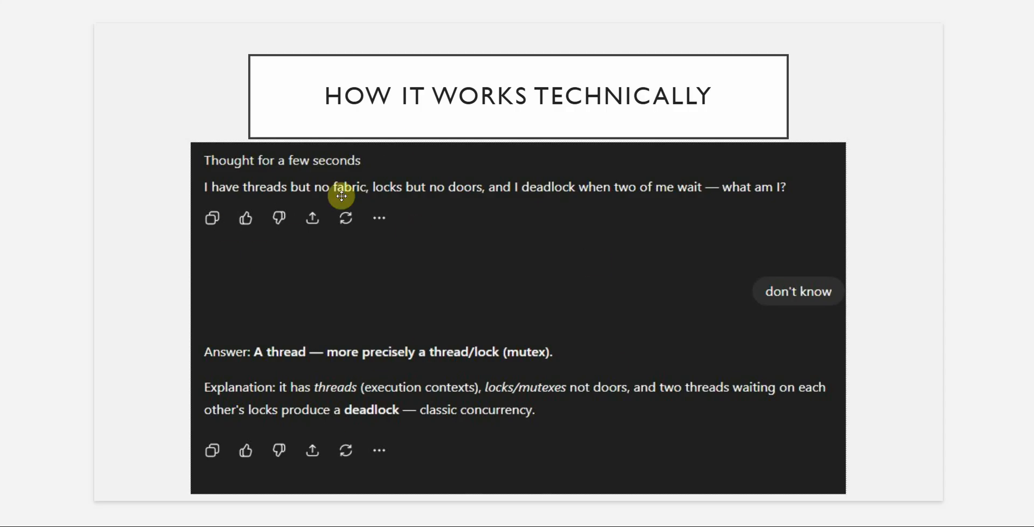
mouse_move(249, 425)
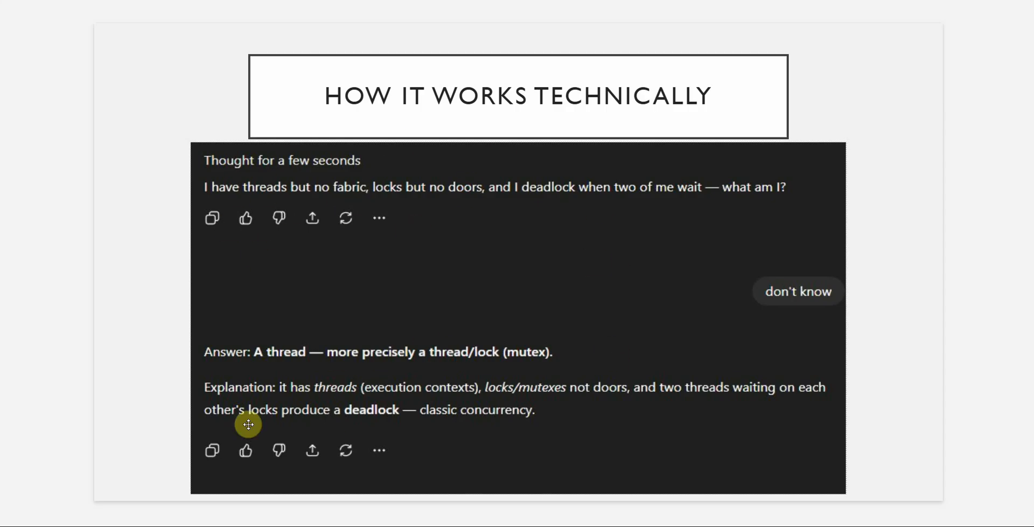
mouse_move(455, 351)
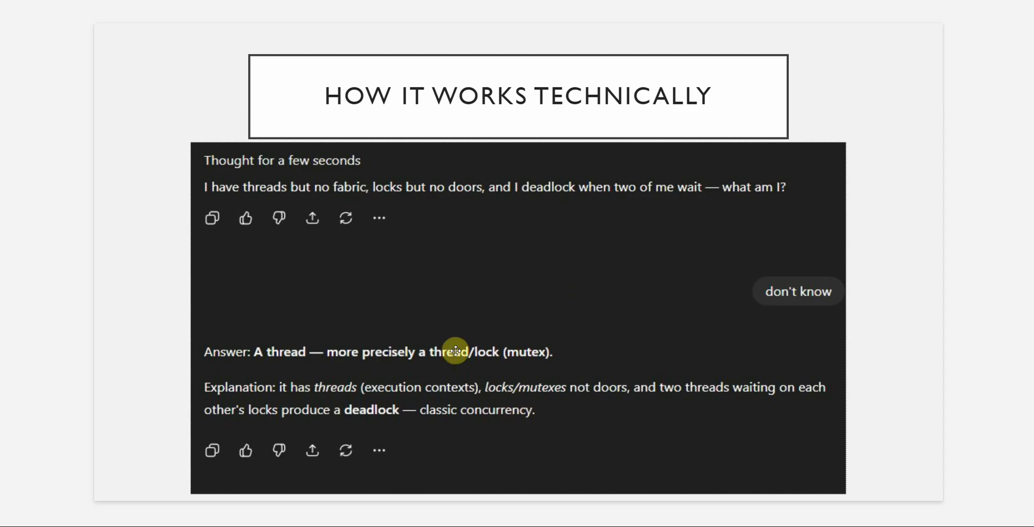
mouse_move(379, 213)
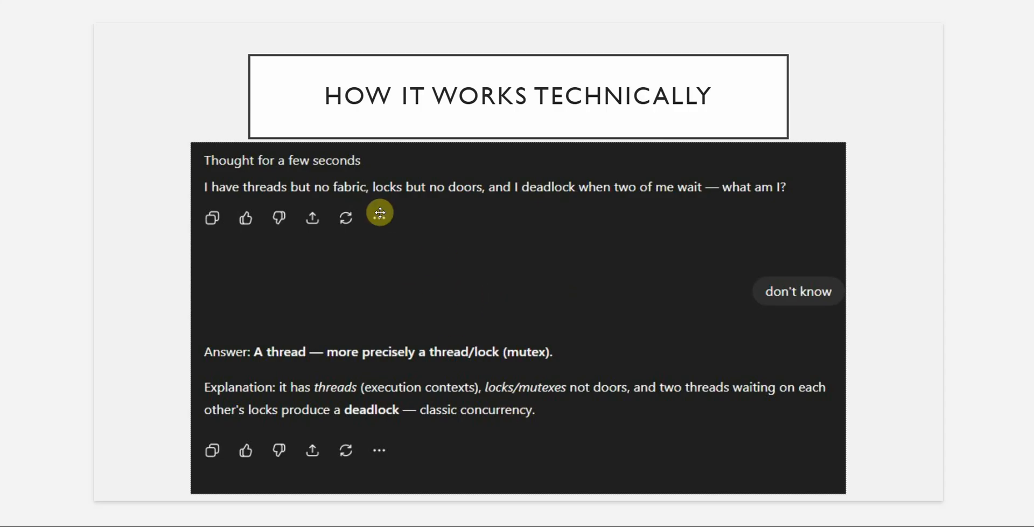
mouse_move(376, 219)
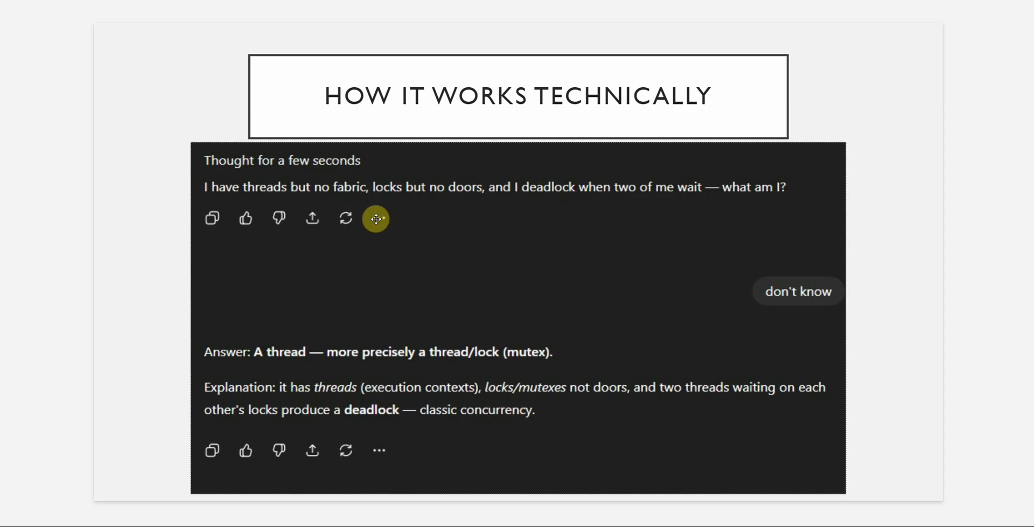
mouse_move(460, 291)
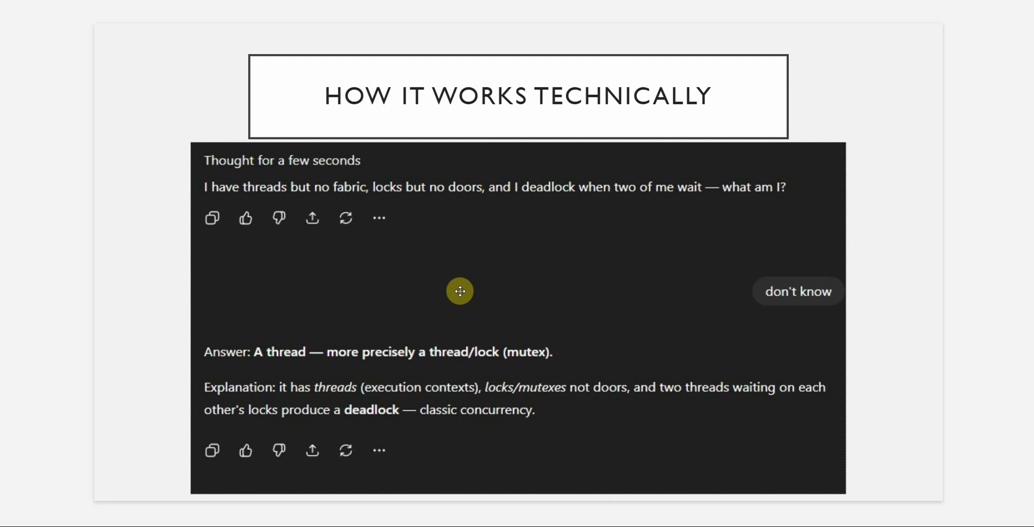
mouse_move(524, 297)
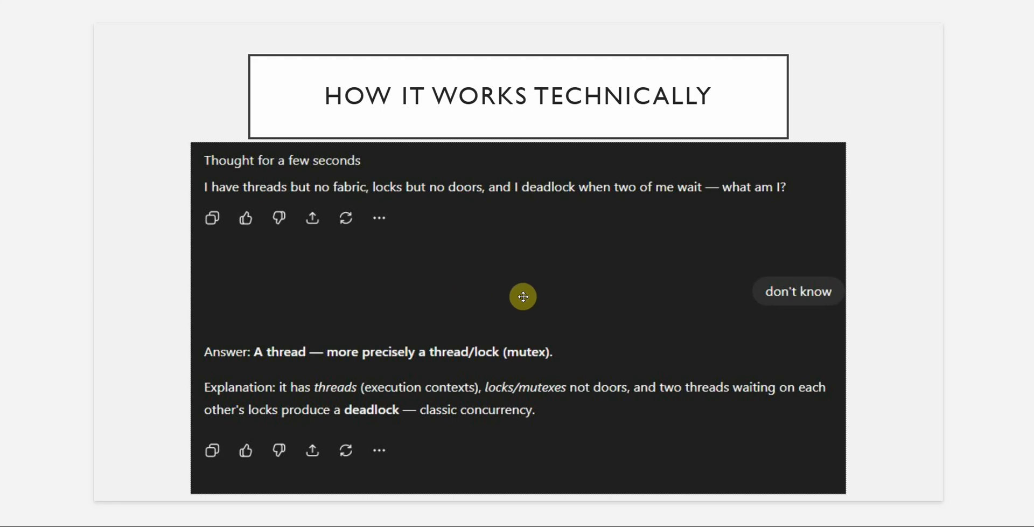
mouse_move(688, 284)
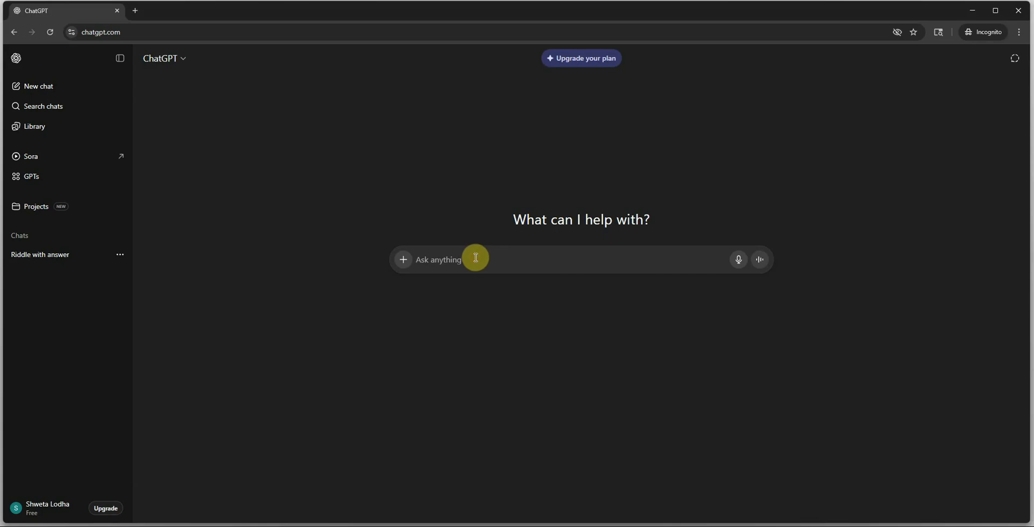
Step: Send a new message asking ChatGPT for a one-liner riddle with an answer
text(Hi, Can you tell me a one)
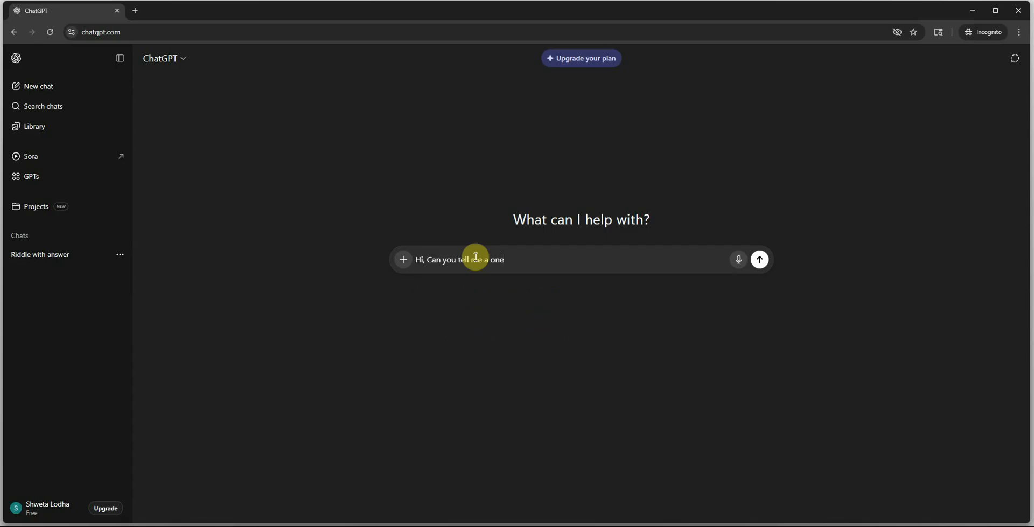
text(-liner riddle)
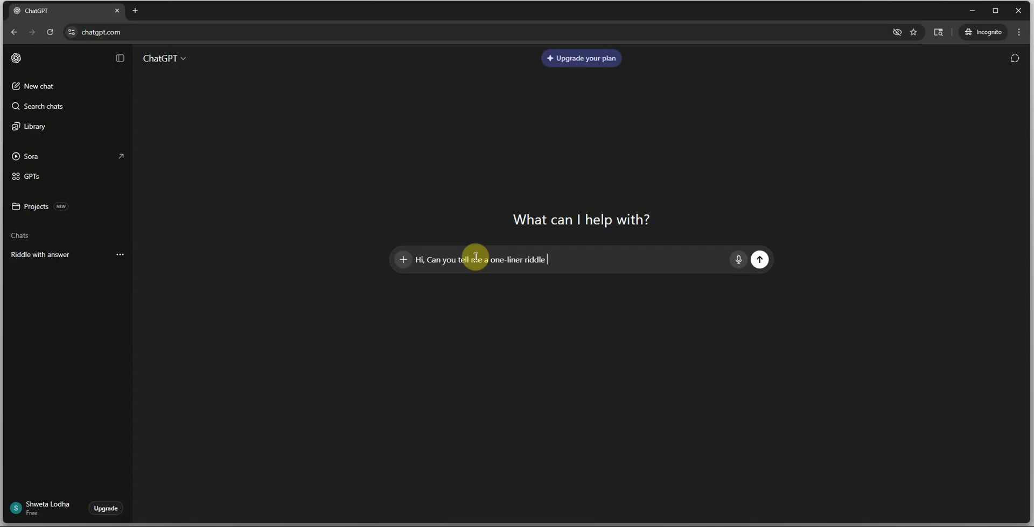
text(with an ans)
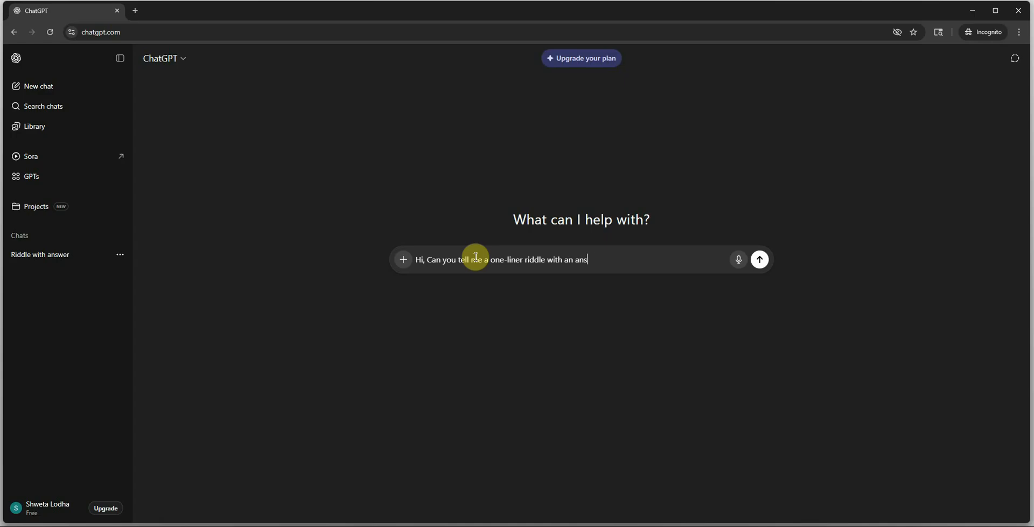
text(wer)
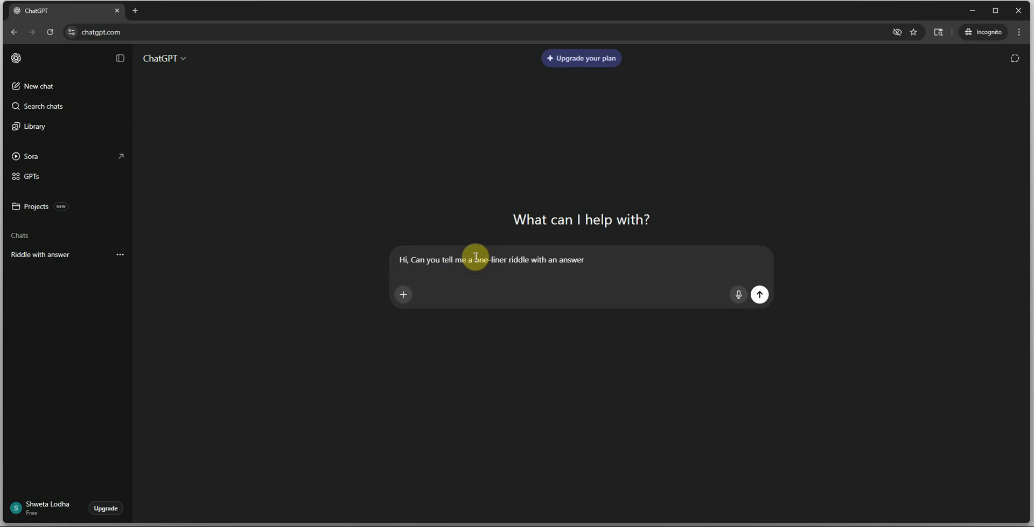
click(760, 295)
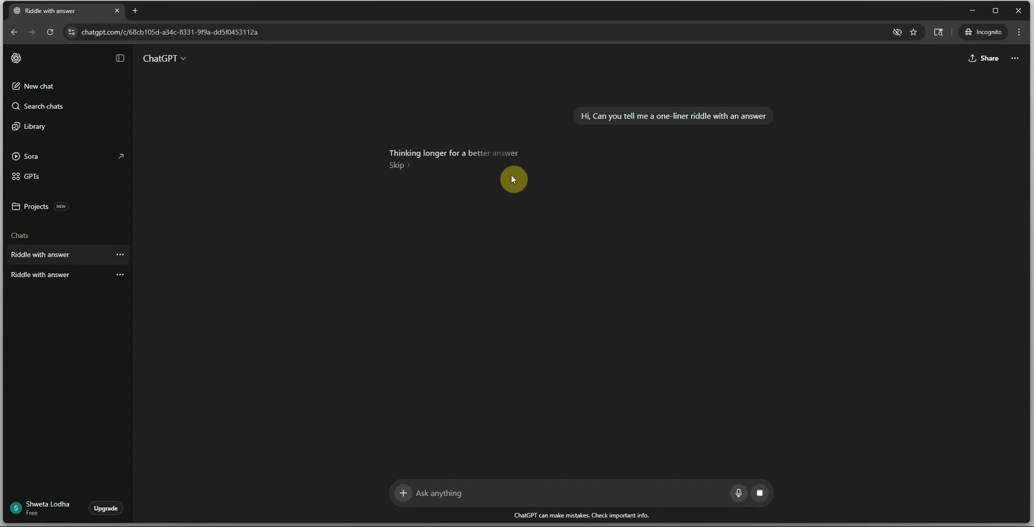
mouse_move(691, 262)
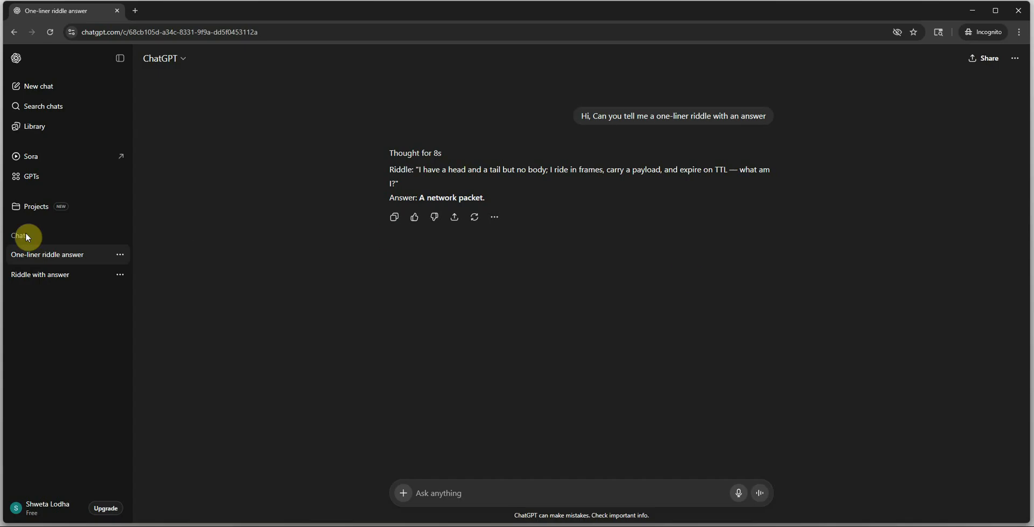
mouse_move(236, 251)
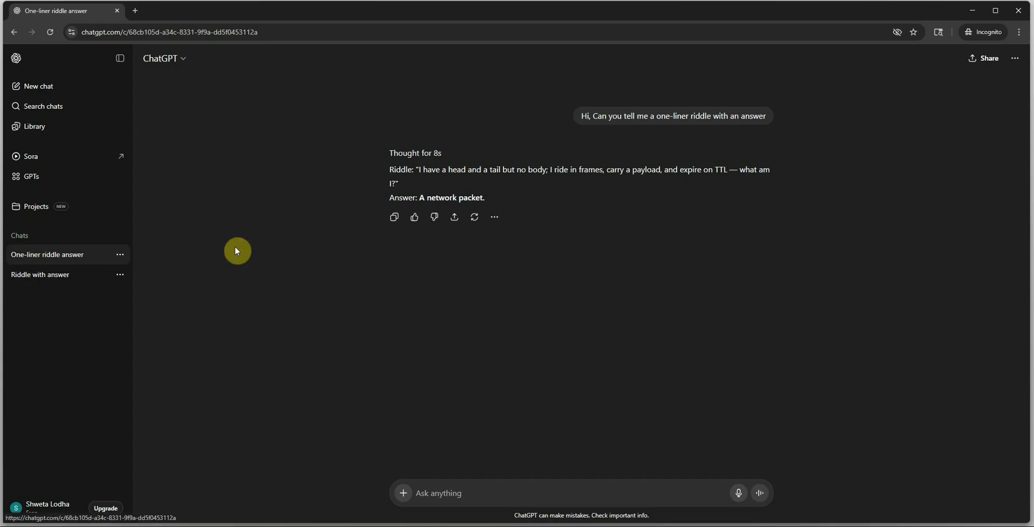
mouse_move(120, 266)
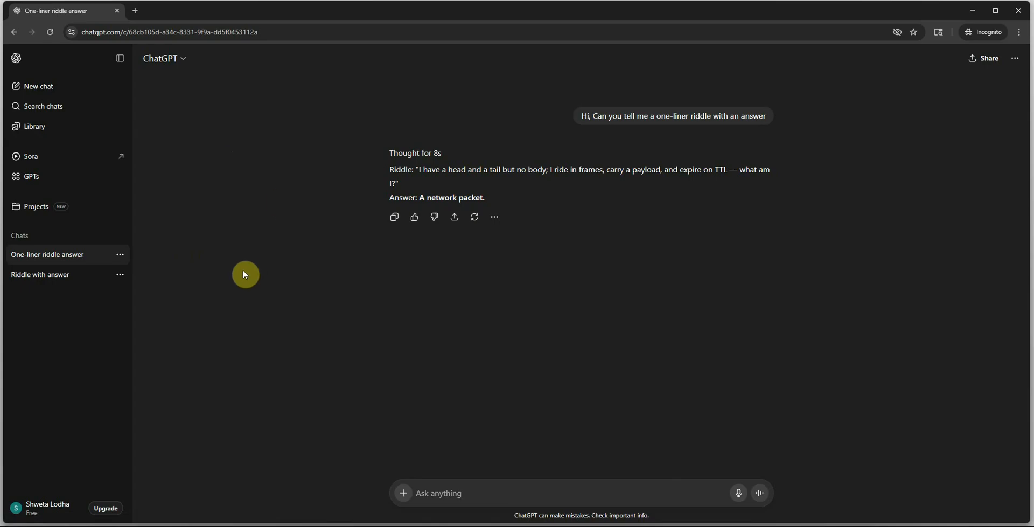
mouse_move(493, 187)
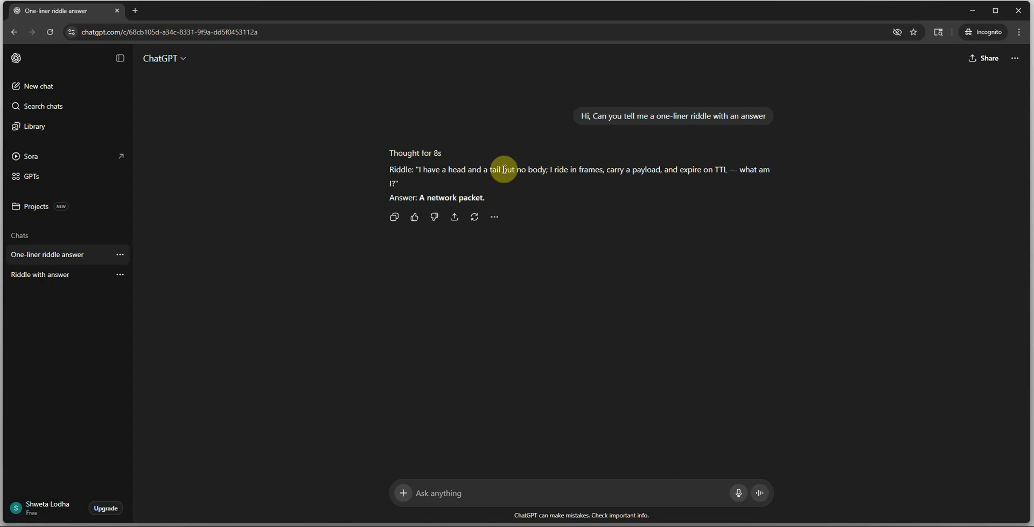
mouse_move(624, 190)
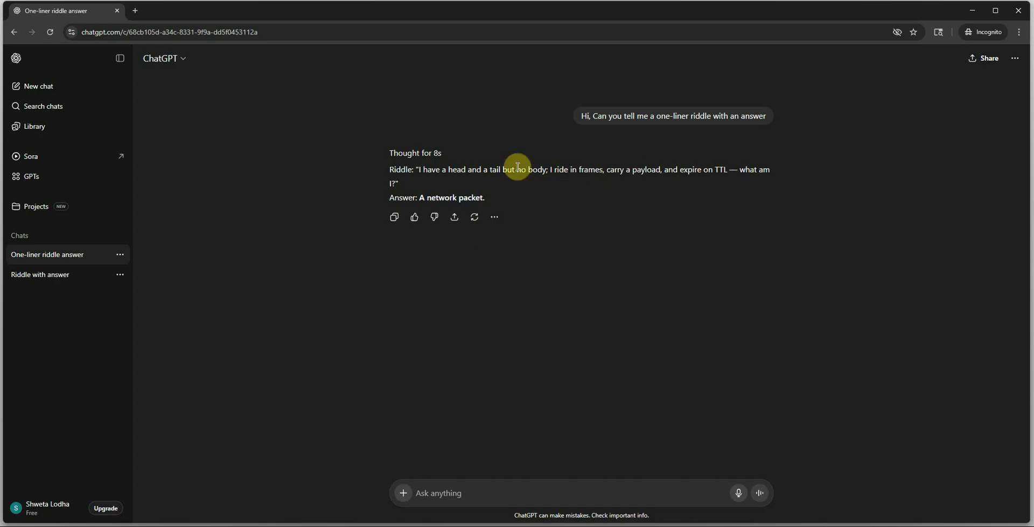
drag(420, 197, 483, 197)
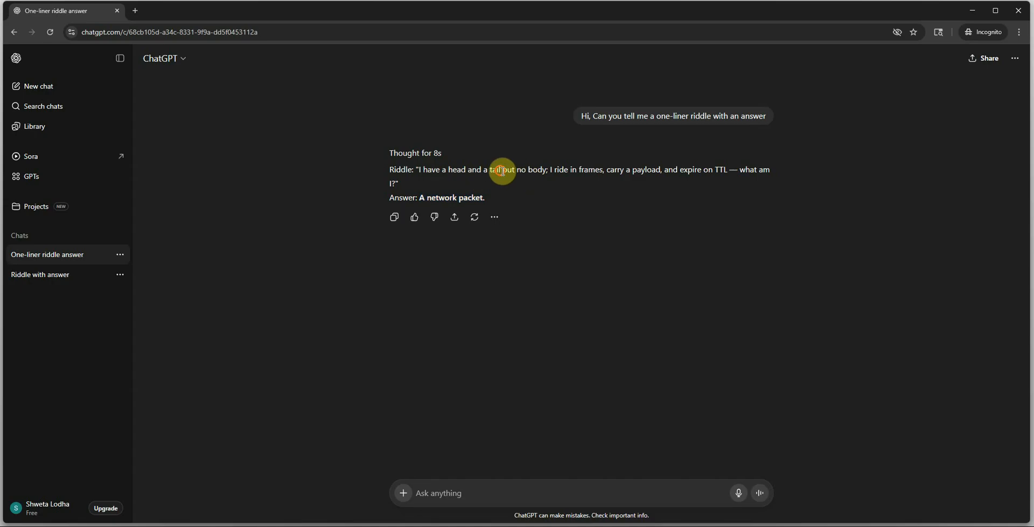
drag(504, 169, 724, 169)
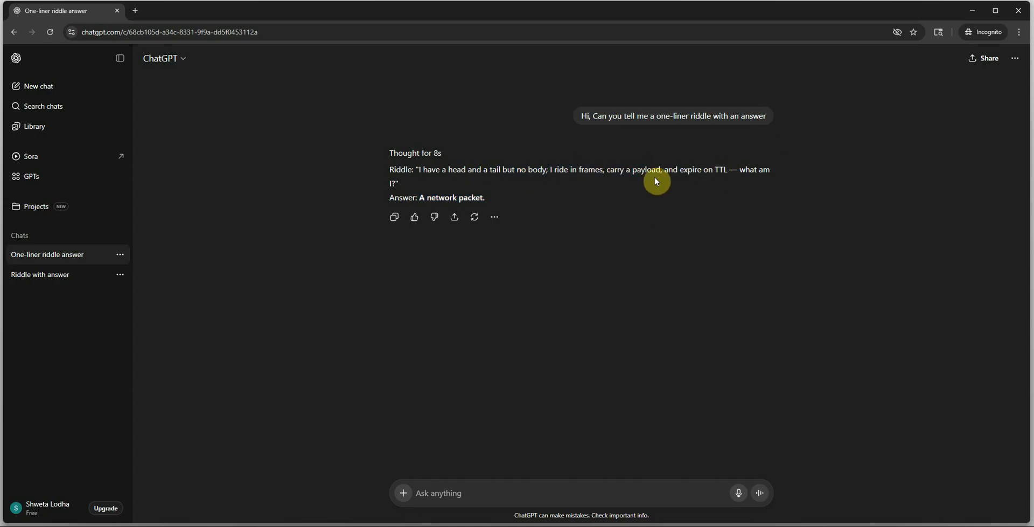
mouse_move(583, 195)
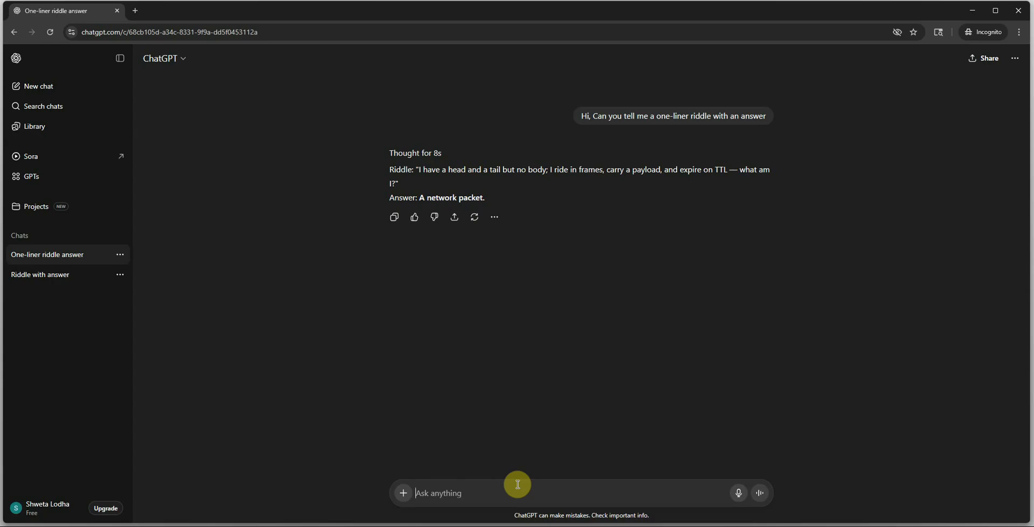
Step: Send a follow-up asking for a non-technical one-liner riddle with an answer
text(can you)
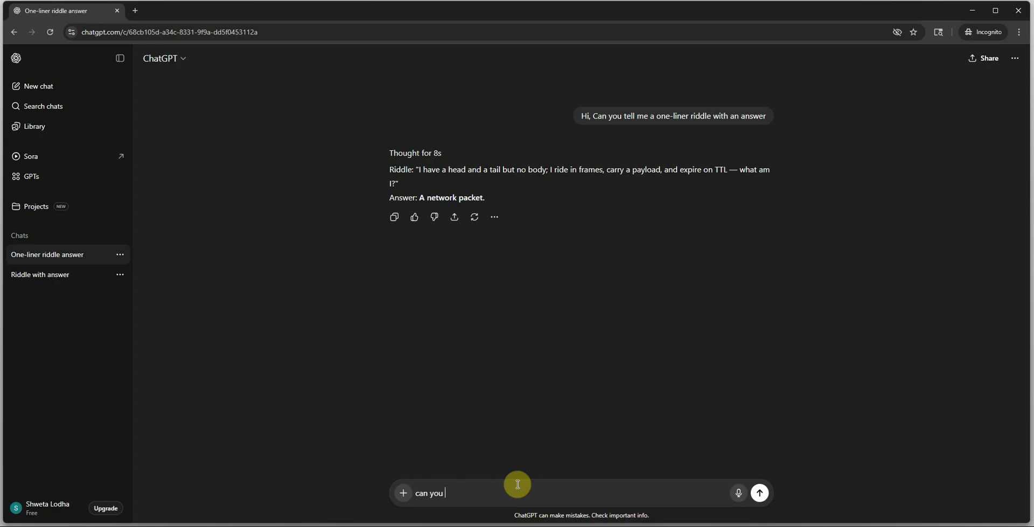
text(give me)
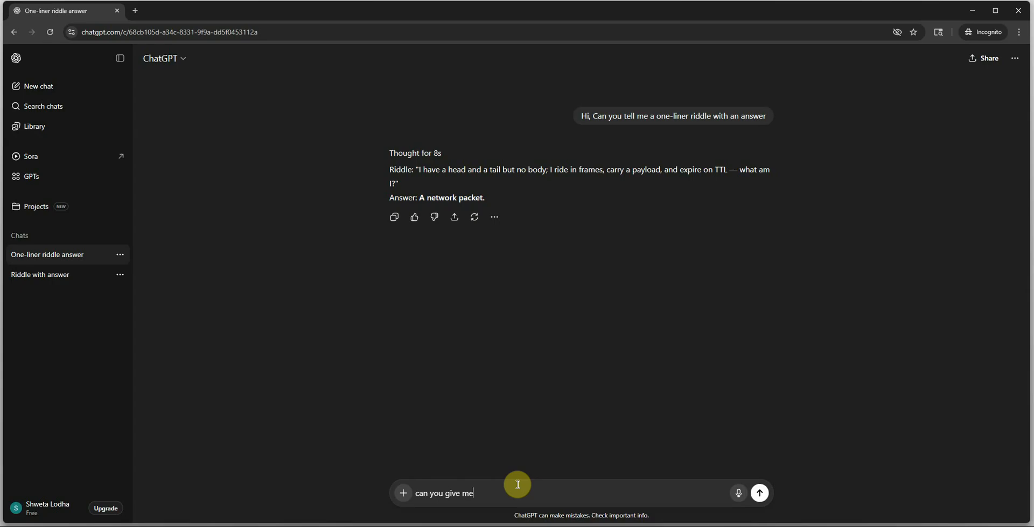
text(a non-)
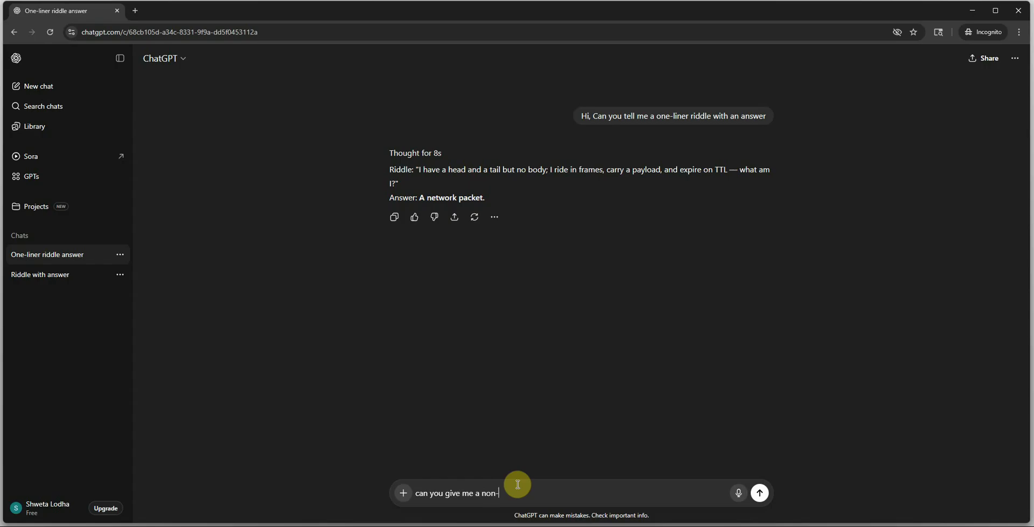
text(technical riddle with an a)
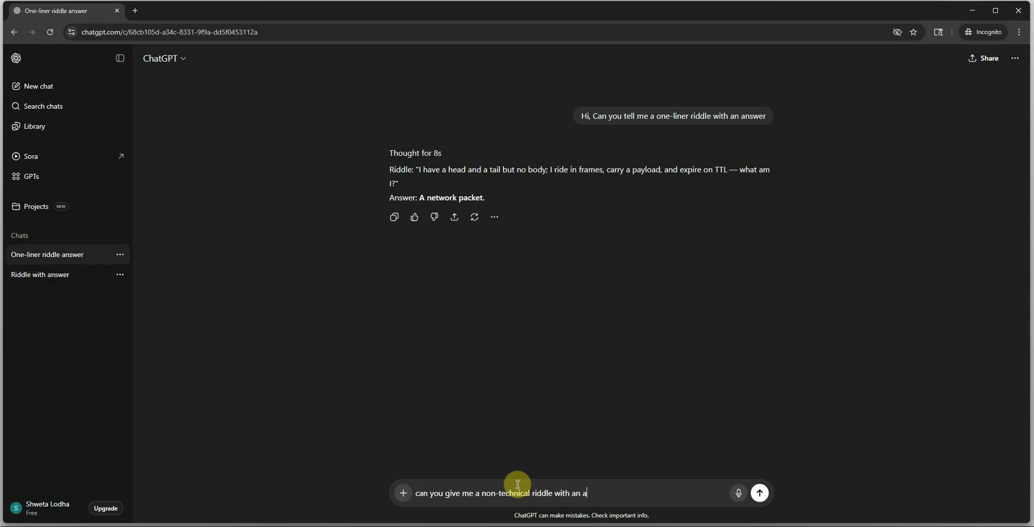
text(nswer)
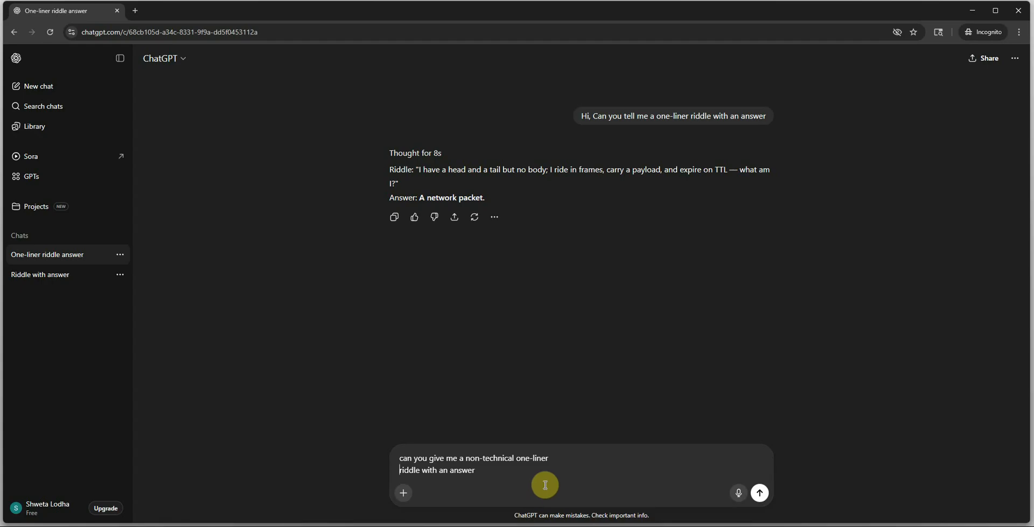
click(760, 492)
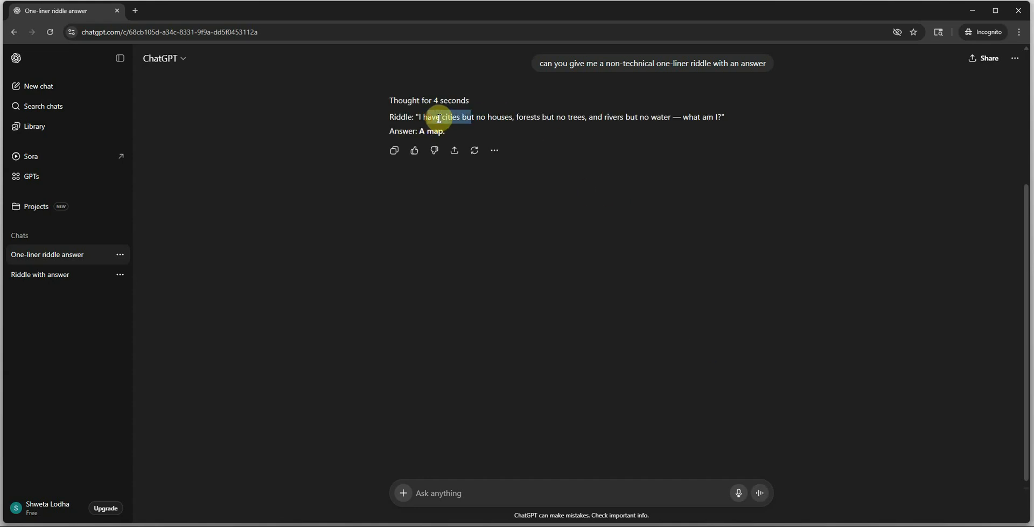
Step: Highlight parts of the map riddle reply to read it
drag(437, 116, 674, 116)
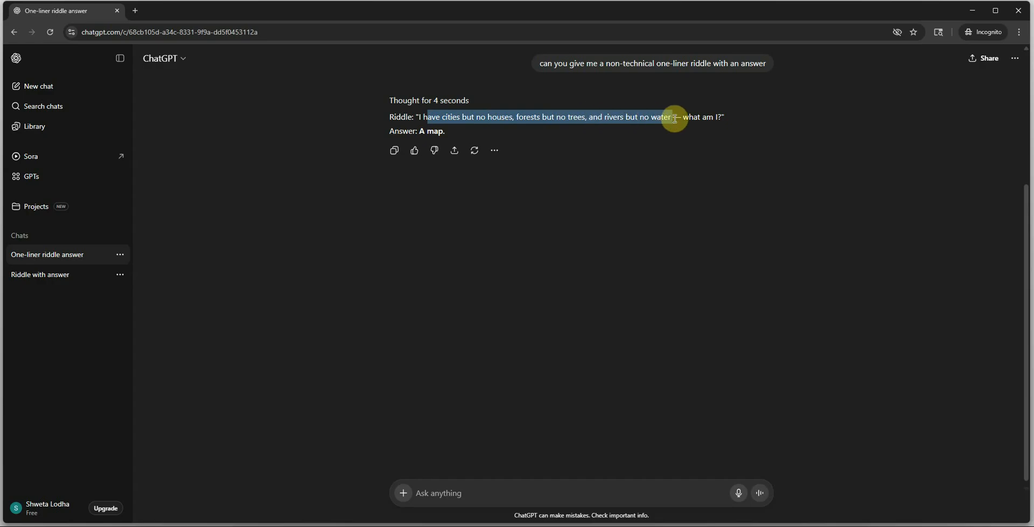
click(576, 264)
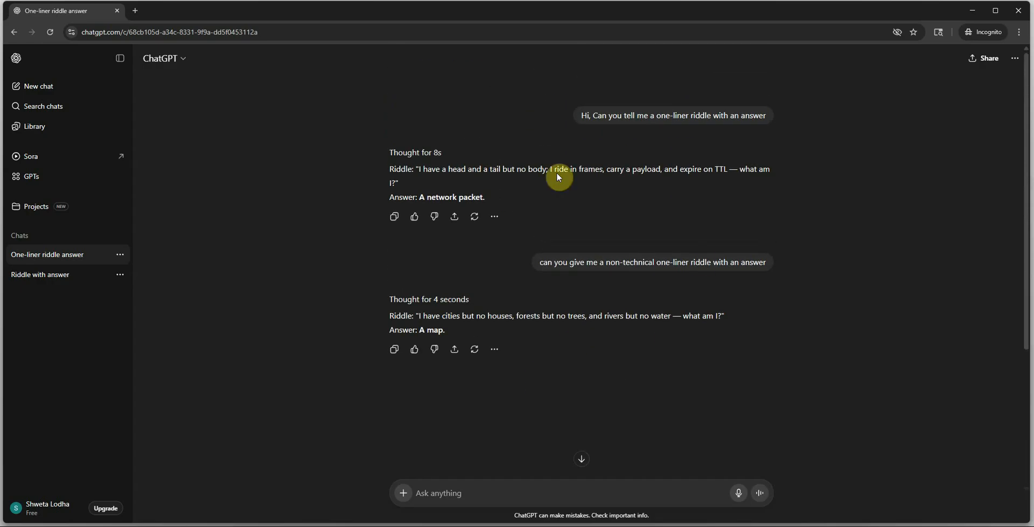
drag(557, 169, 604, 169)
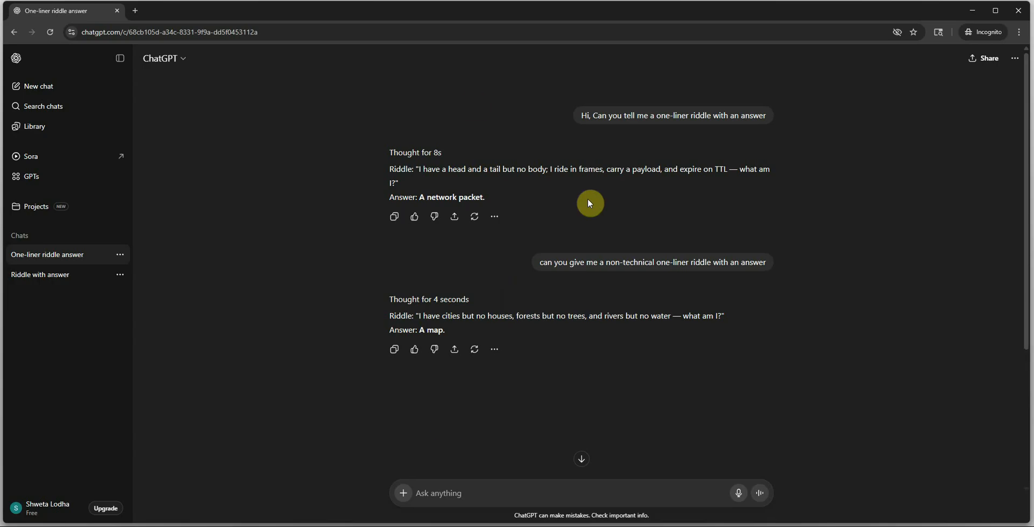
mouse_move(566, 172)
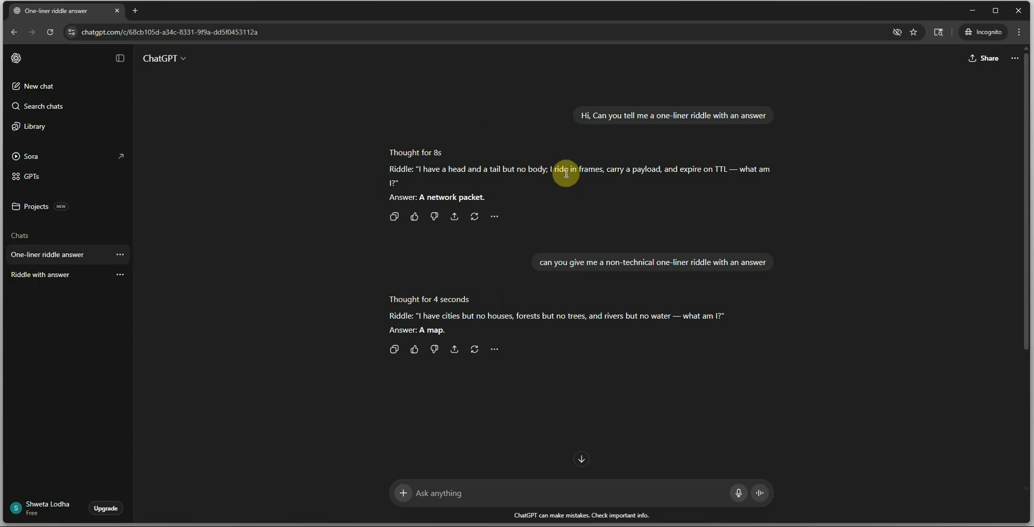
mouse_move(490, 220)
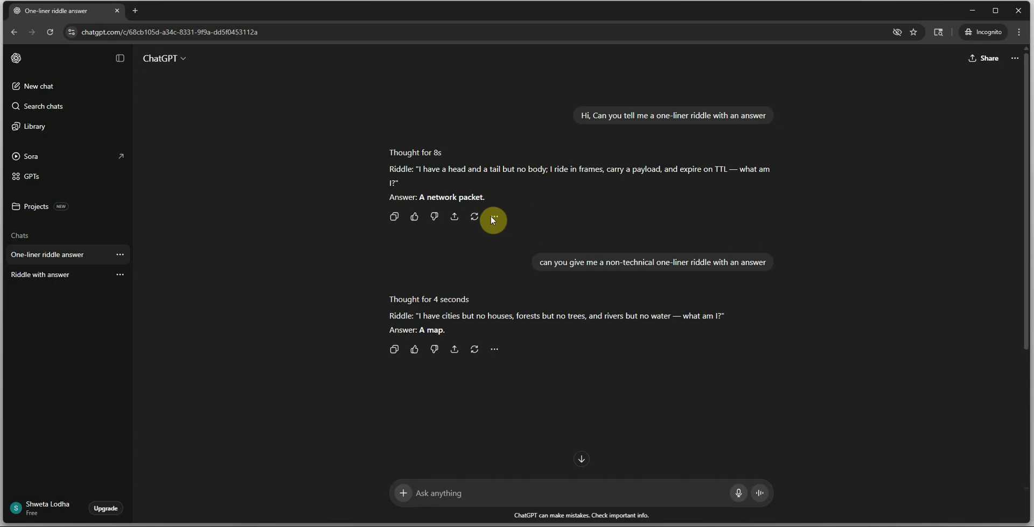
Step: Branch the network-packet riddle reply into a new chat via More actions
click(494, 220)
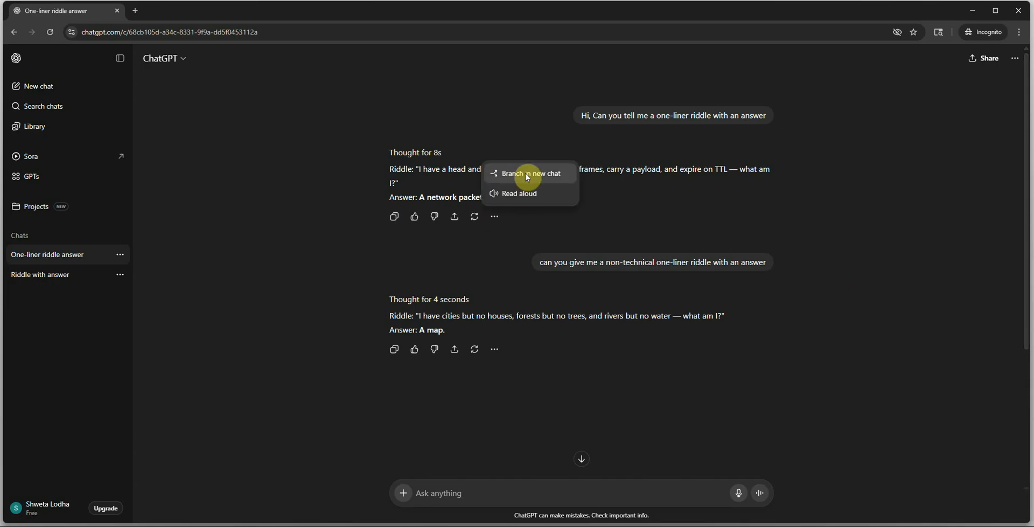
click(531, 172)
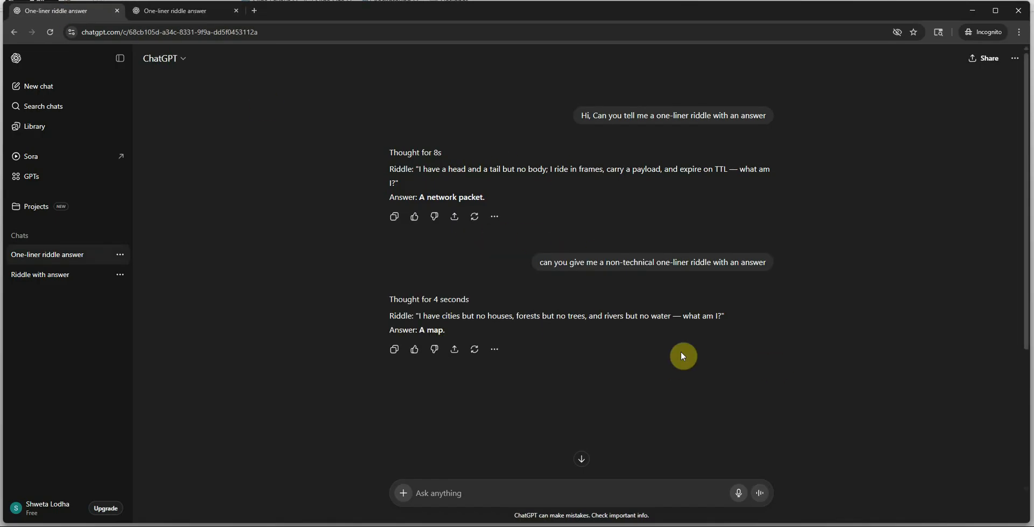
mouse_move(603, 137)
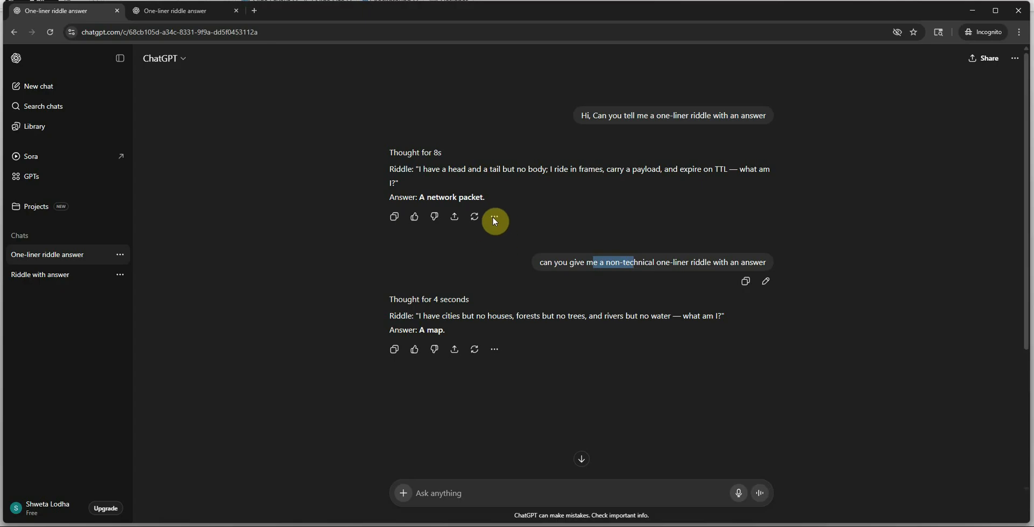
mouse_move(216, 19)
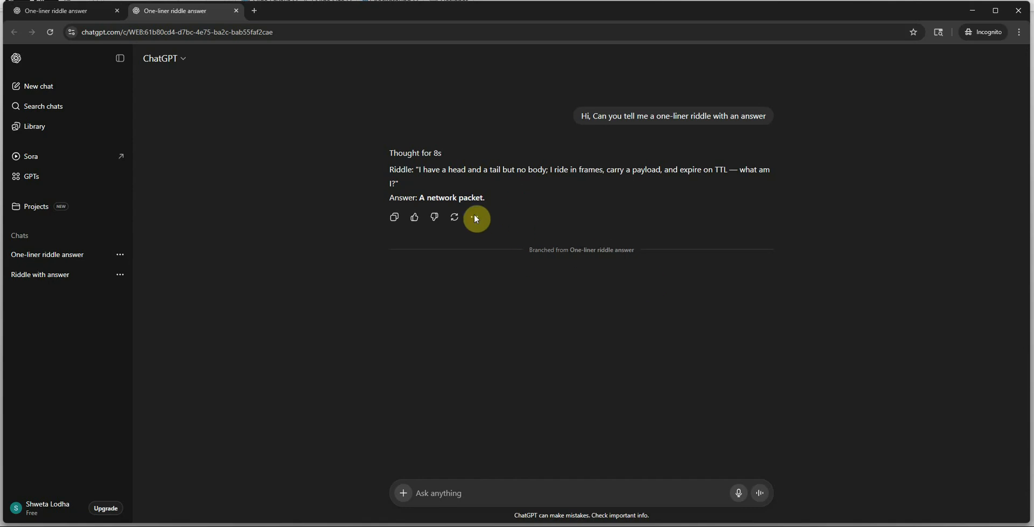
mouse_move(613, 95)
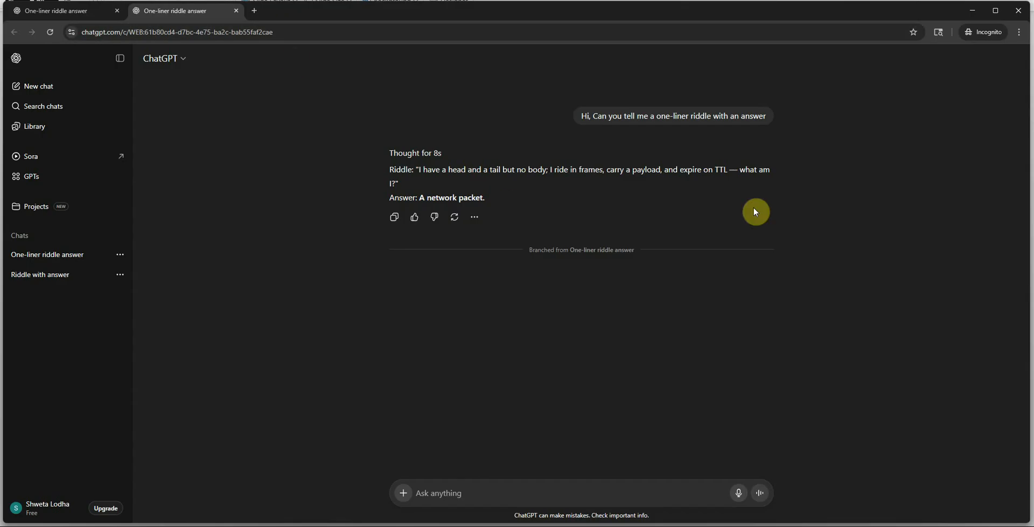
mouse_move(811, 344)
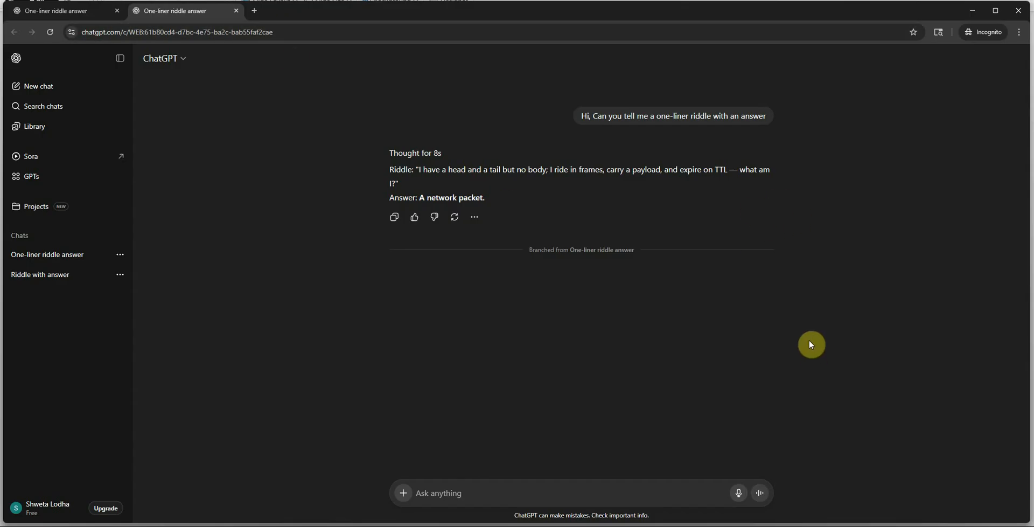
mouse_move(700, 291)
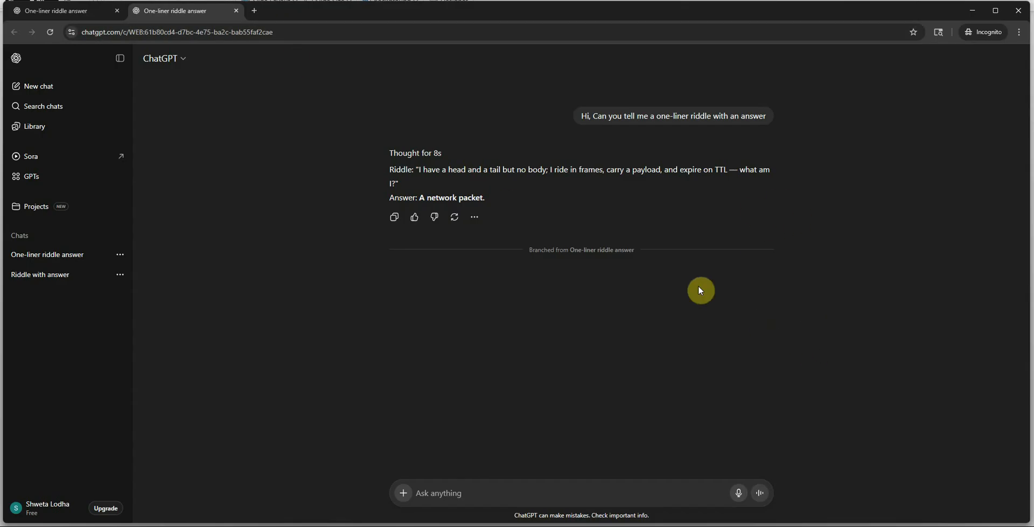